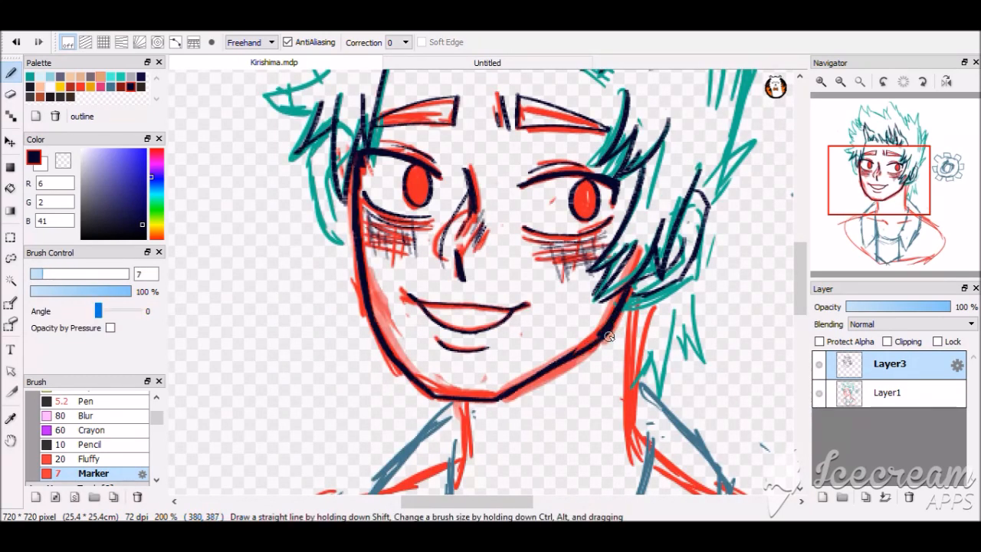
Step: Ink dark navy outlines over the teal spiky hair sketch on Layer3
{"action": "left_click_drag", "start_coordinate": [611, 337], "coordinate": [564, 363]}
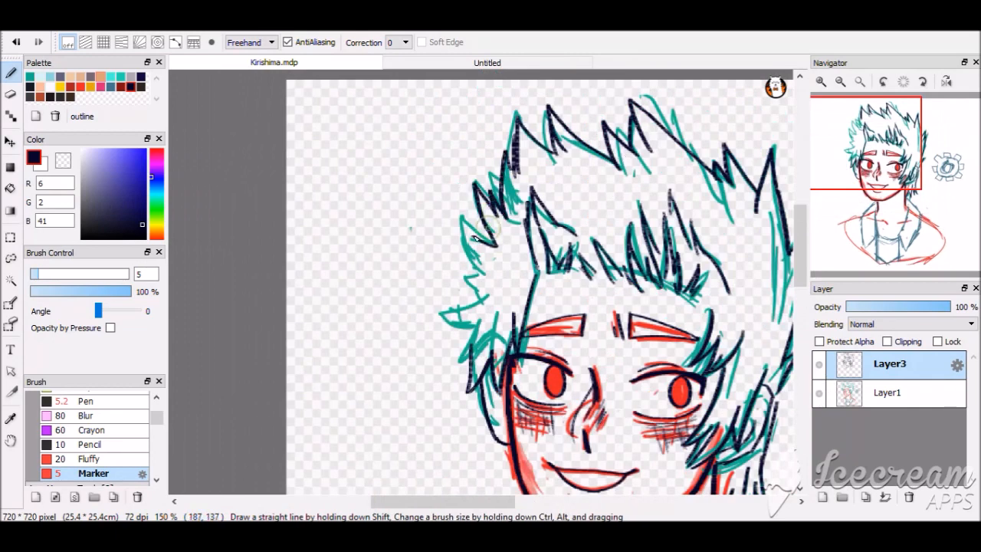
Step: Finish inking the face, hair, neck and collar, then hide the Layer1 sketch
{"action": "left_click_drag", "start_coordinate": [475, 215], "coordinate": [491, 299]}
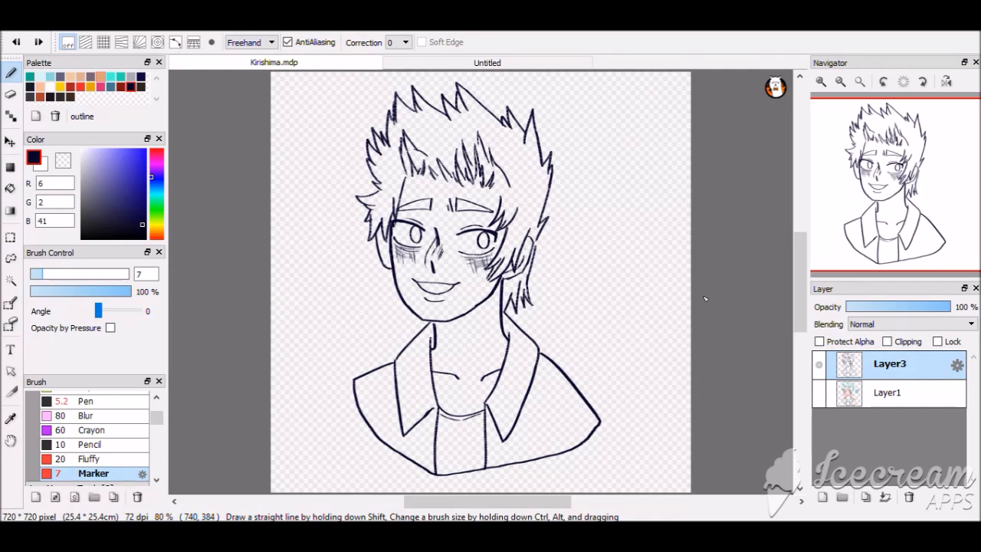
{"action": "left_click", "coordinate": [822, 81]}
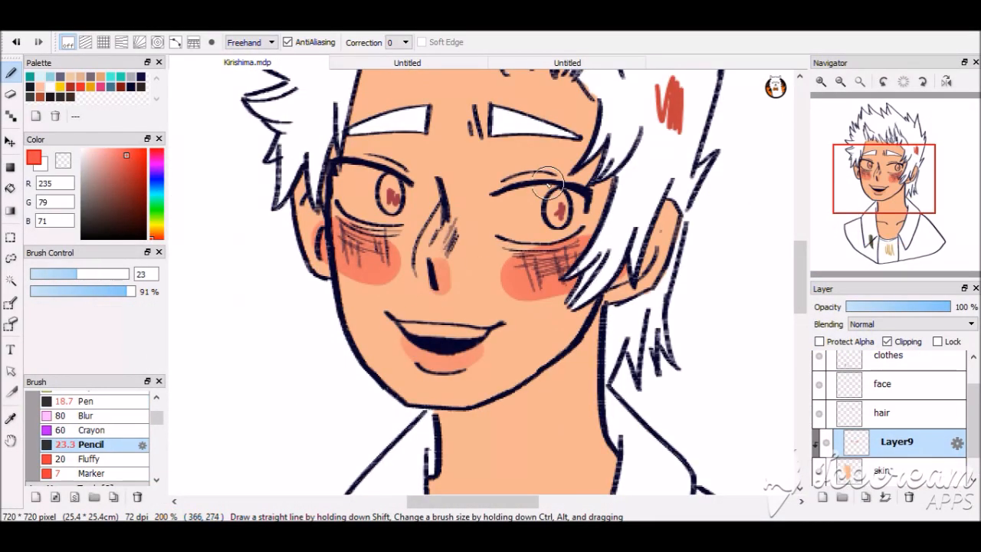
Step: Fill the hair and irises red on clipped Multiply layers and shade the skin
{"action": "left_click", "coordinate": [86, 415]}
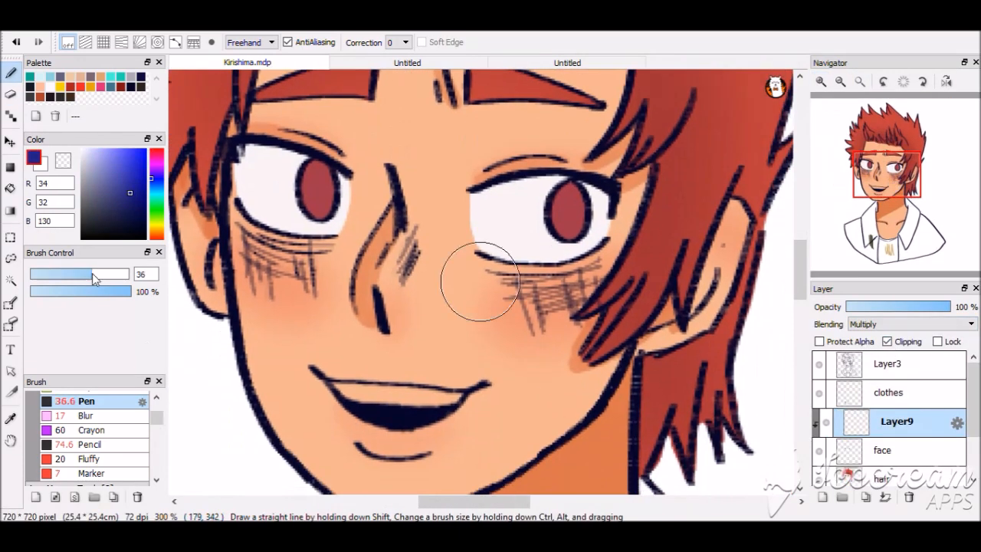
Step: Paint the jacket dark green on clipped Layer10 and add neck and collarbone shading
{"action": "left_click", "coordinate": [913, 323]}
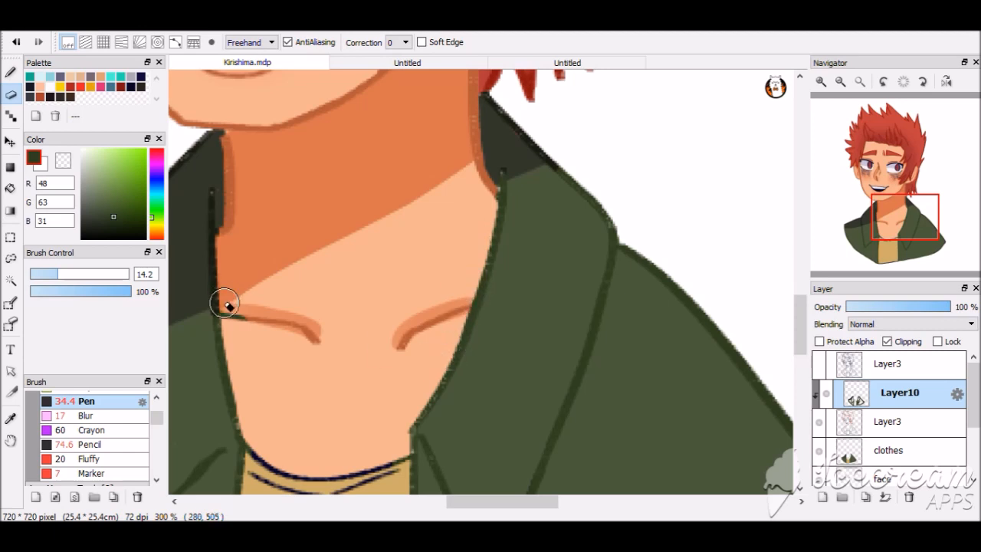
Step: Paint white eye highlights and lavender shading along the upper eye whites
{"action": "left_click", "coordinate": [89, 444]}
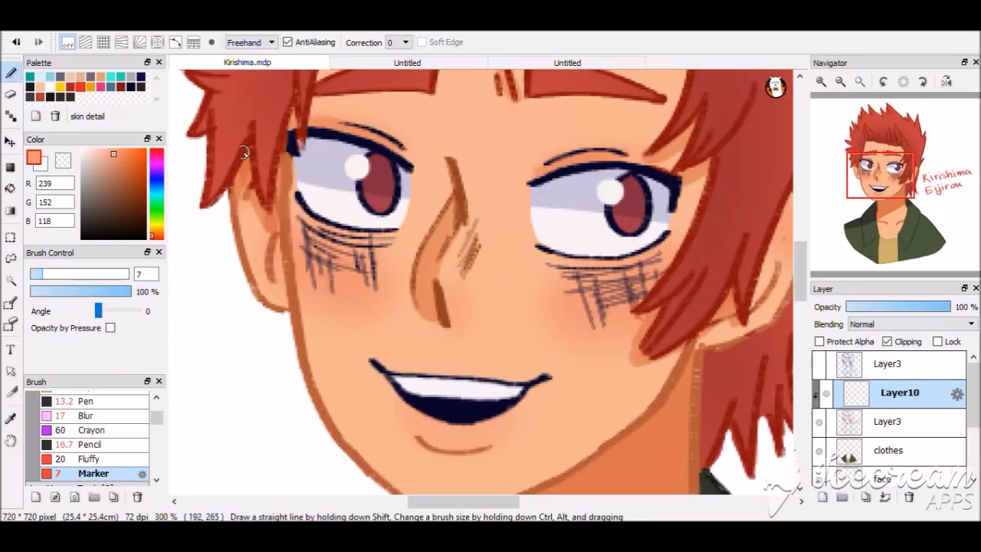
Step: Tint the hatching on both cheeks pink and add a pink blush stroke on the nose
{"action": "left_click", "coordinate": [128, 160]}
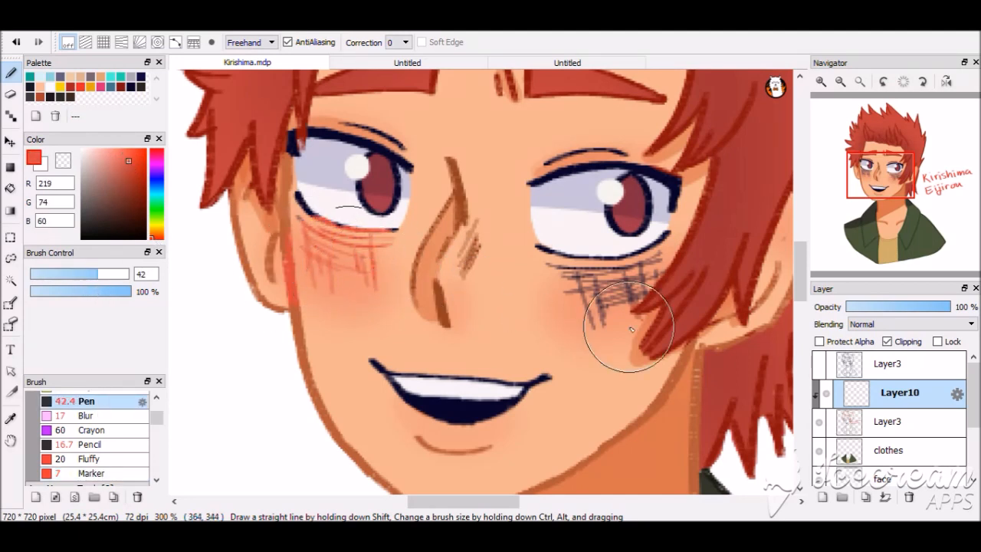
{"action": "left_click_drag", "start_coordinate": [629, 322], "coordinate": [315, 237]}
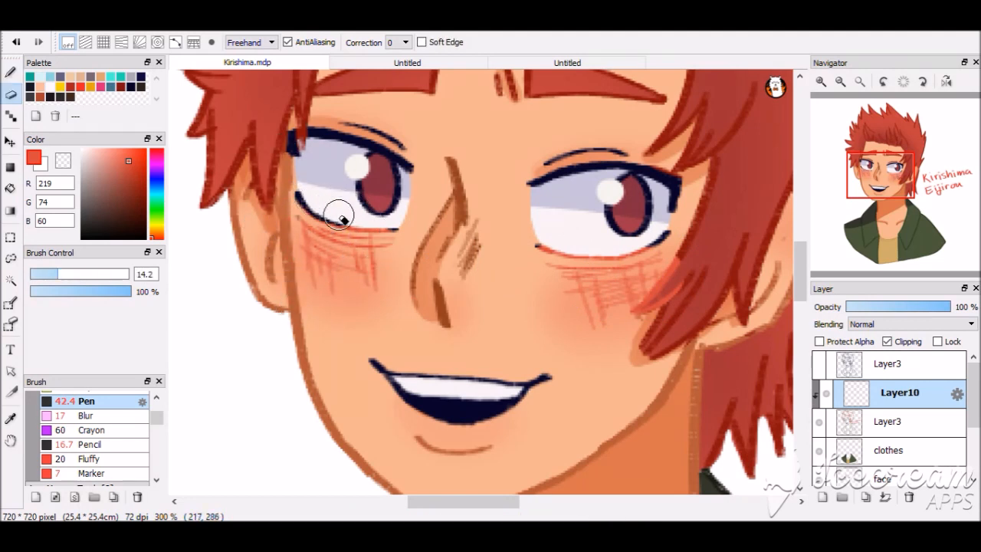
{"action": "left_click_drag", "start_coordinate": [341, 215], "coordinate": [687, 267]}
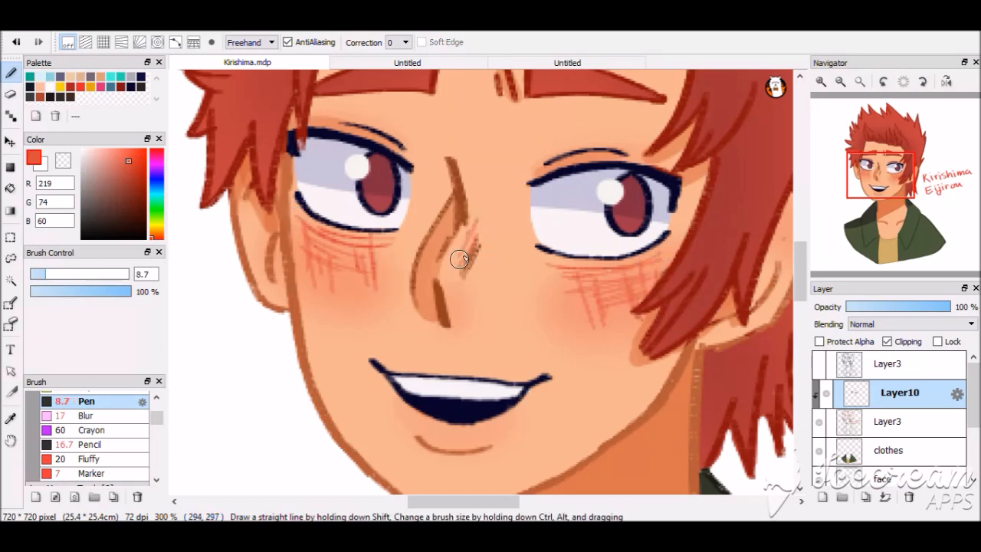
{"action": "left_click_drag", "start_coordinate": [460, 259], "coordinate": [483, 242]}
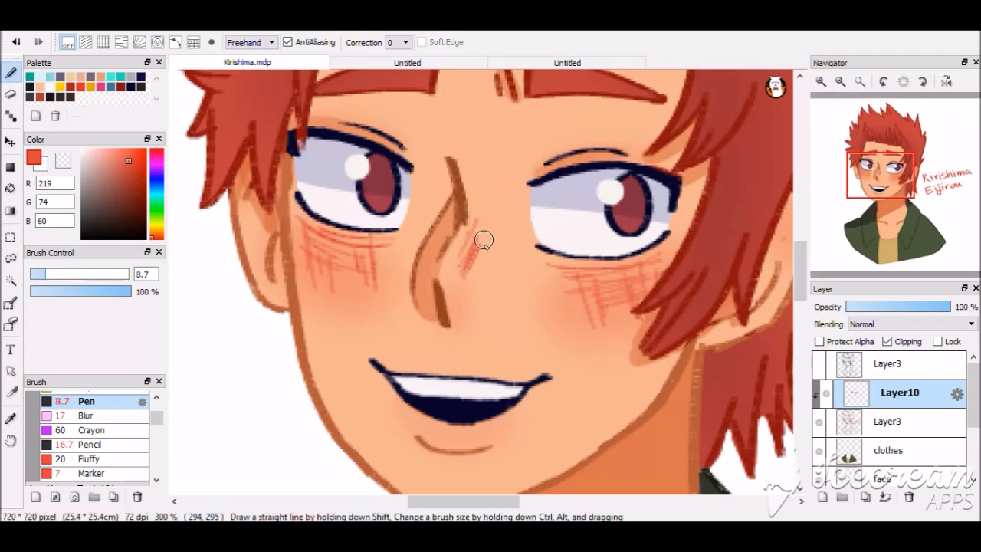